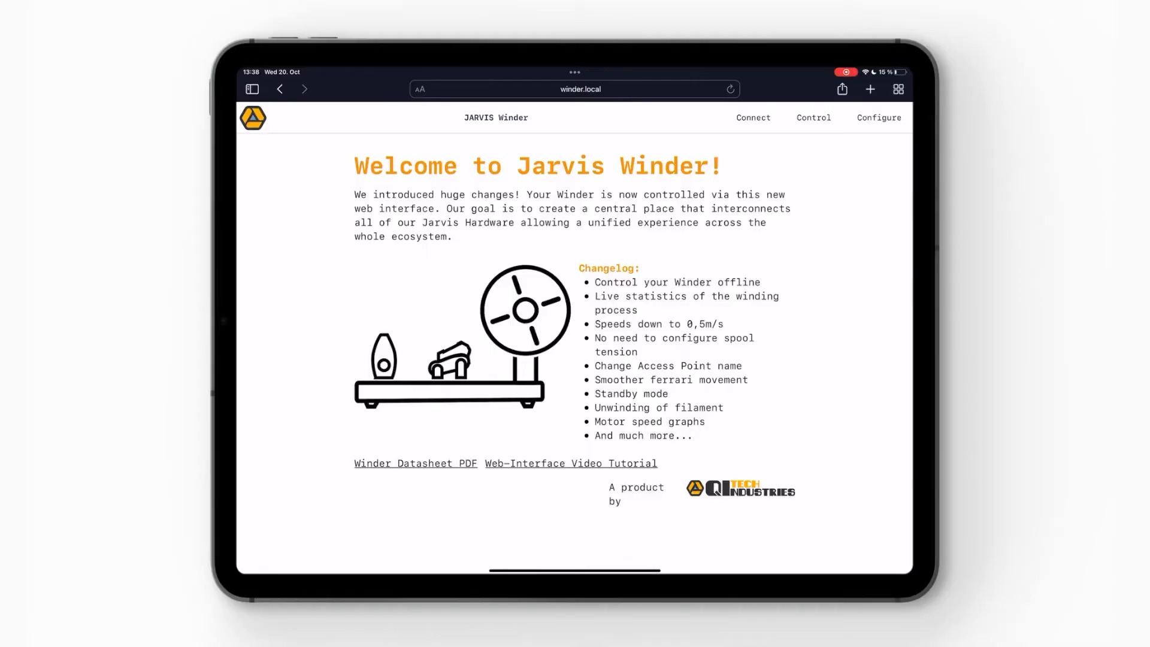
Look over the Control dashboard, then bring up the Configure page with WiFi, spool calibration and firmware settings.
left_click(579, 88)
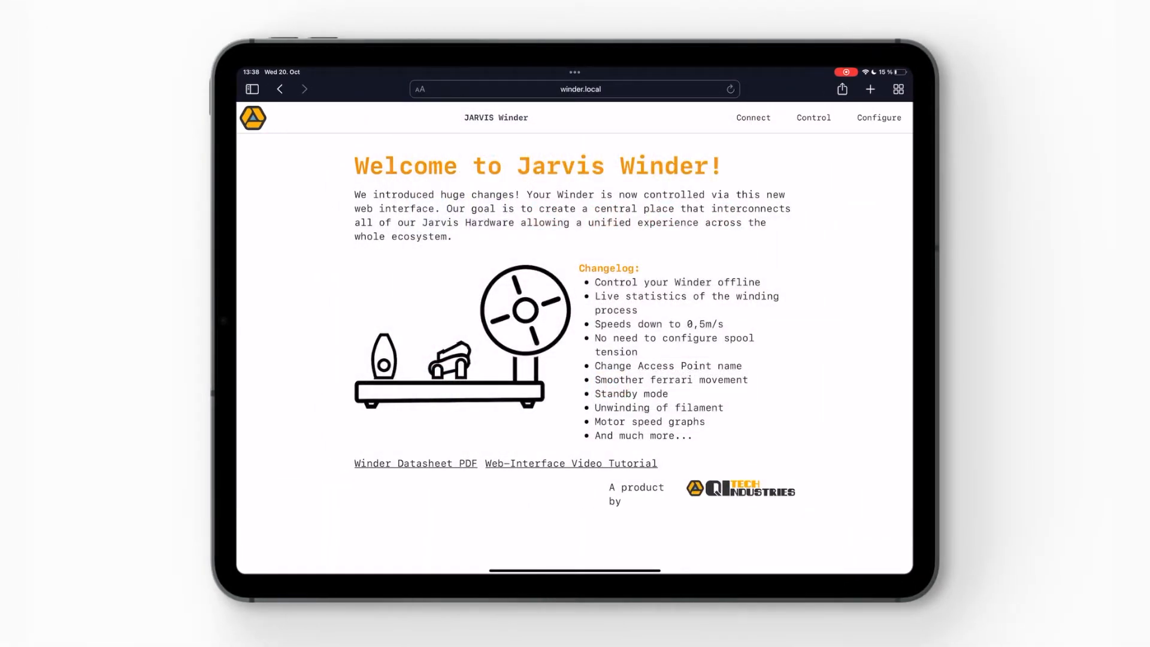
left_click(812, 118)
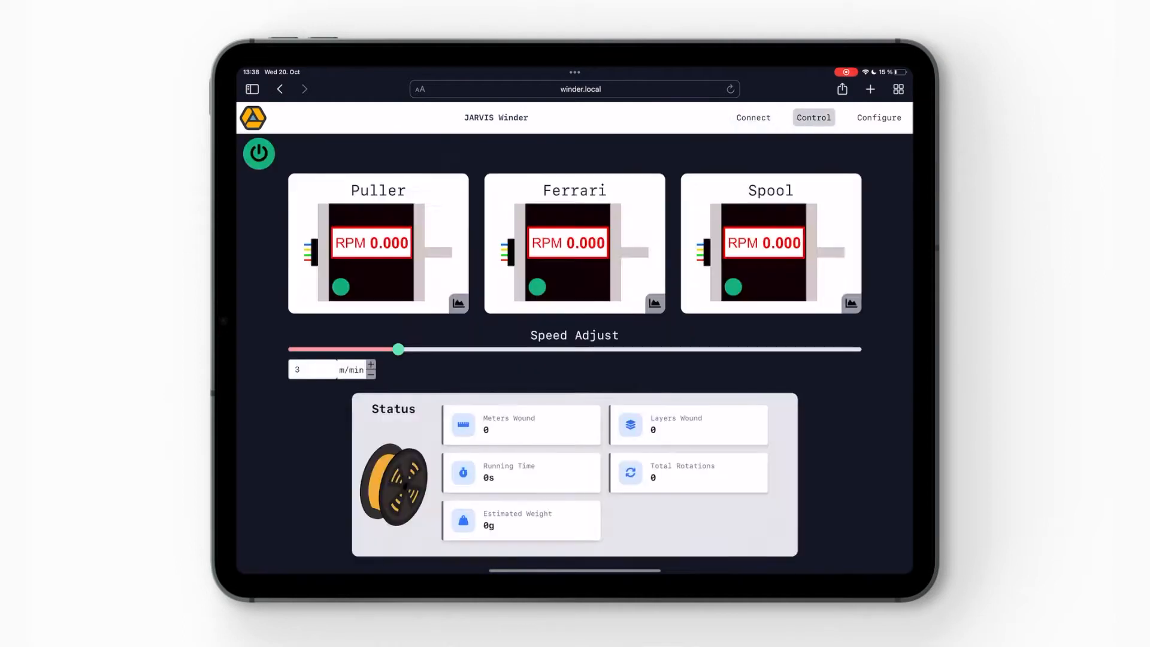
left_click(878, 118)
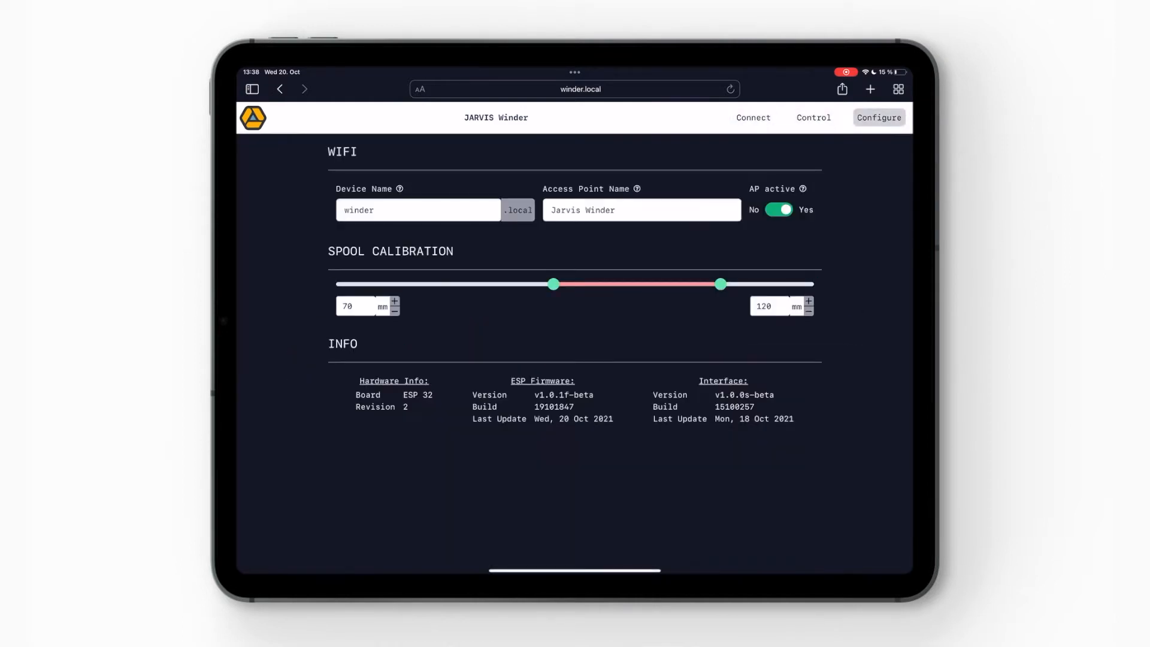
Join the winder to the QiTech Team Wi-Fi network using its password.
left_click(753, 118)
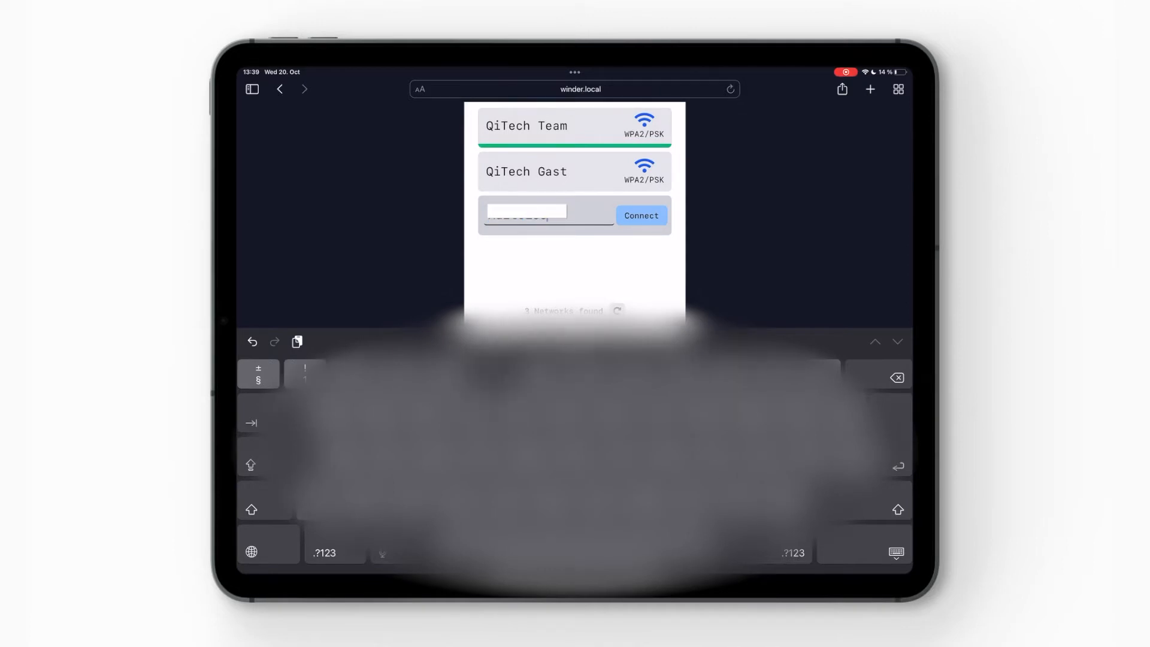
left_click(640, 215)
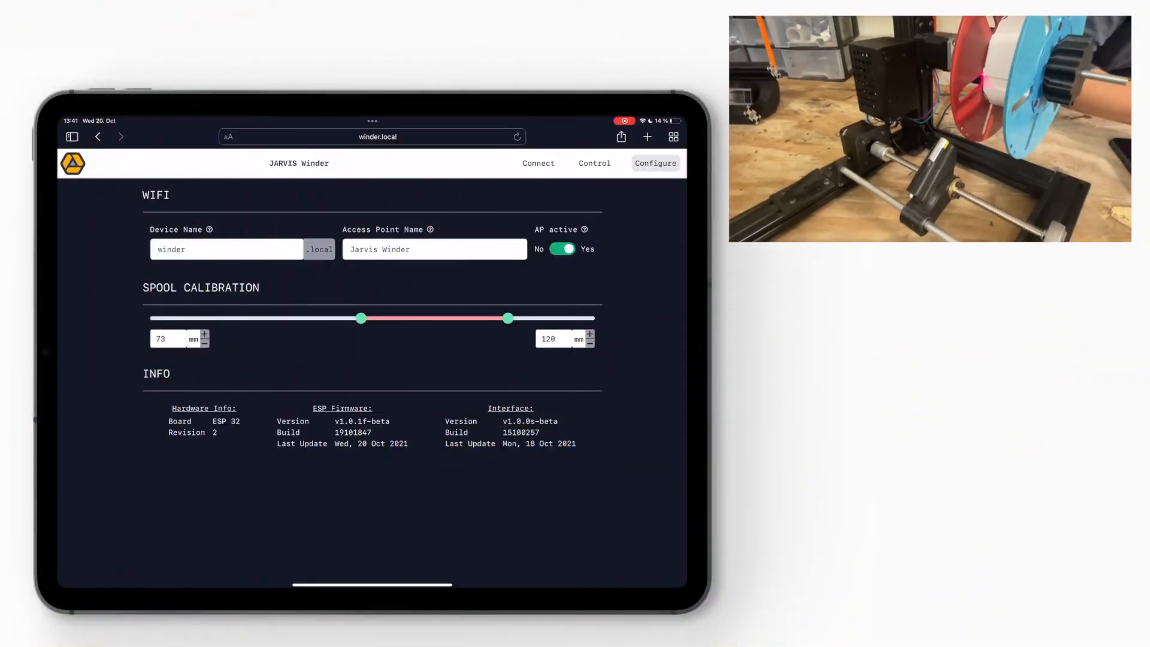
Nudge the spool calibration's inner limit handle until it reads about 74 mm.
left_click_drag(361, 318, 359, 319)
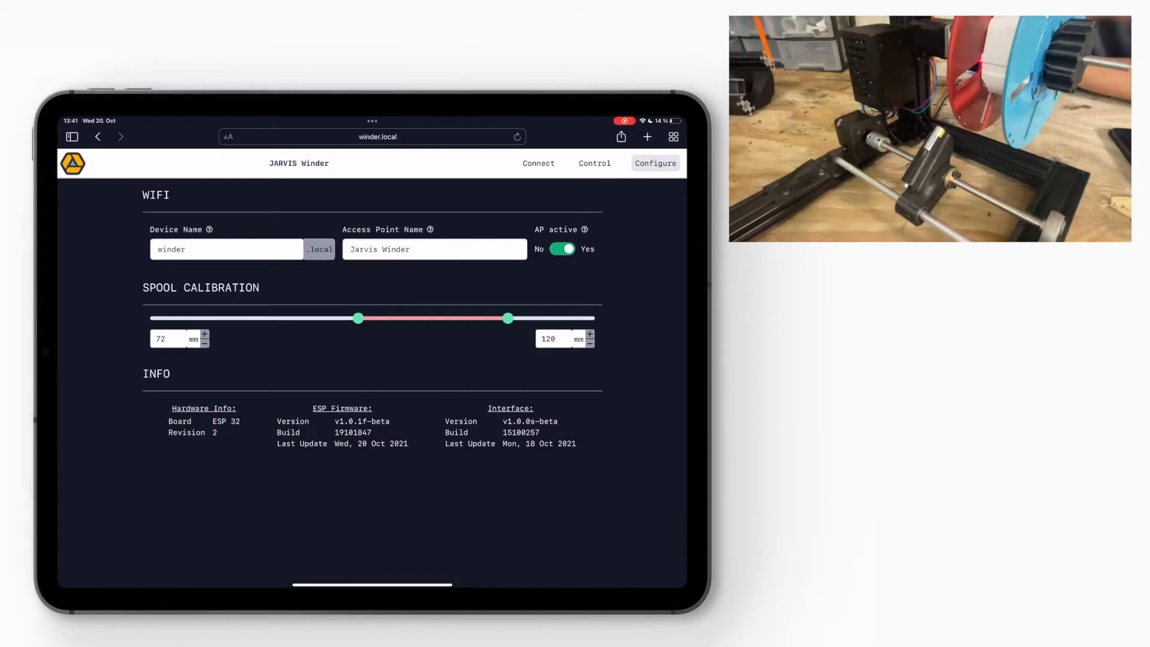
left_click_drag(358, 318, 360, 317)
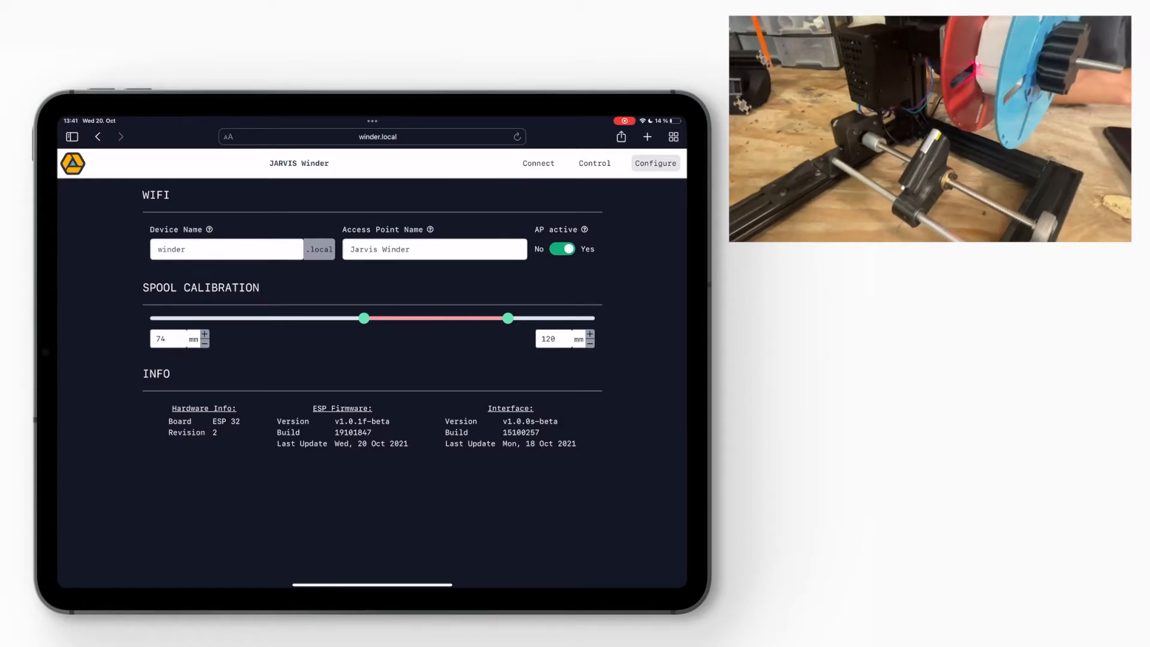
left_click_drag(364, 317, 361, 317)
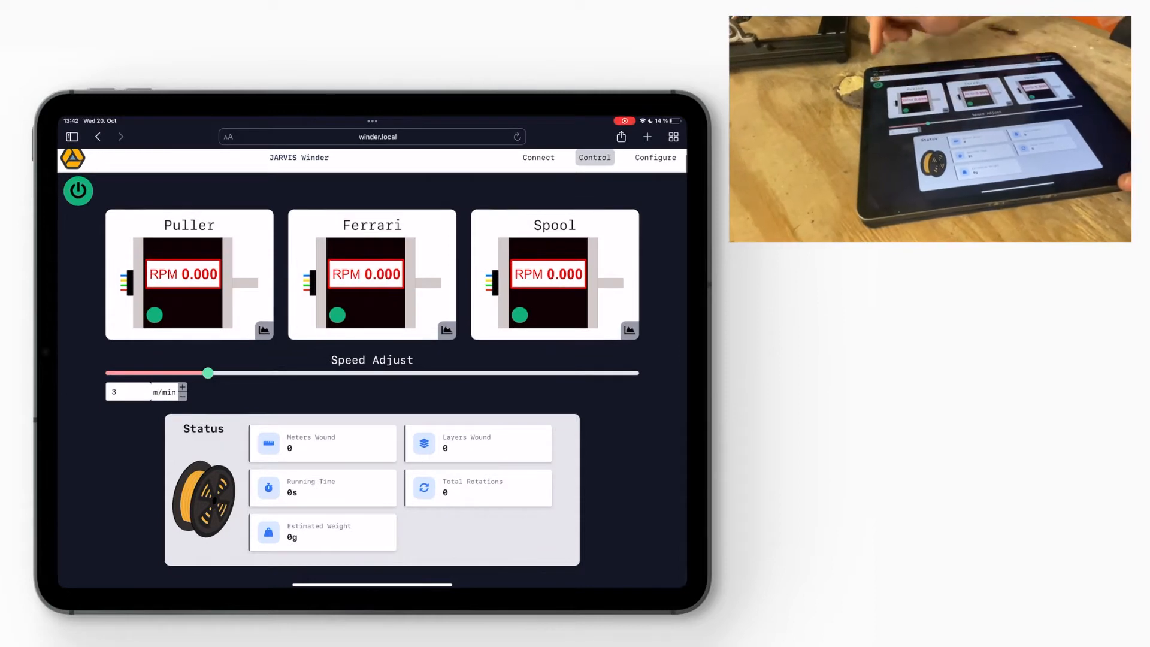
Reveal the power menu's Start Puller, Unwind and Off choices on the Control dashboard.
left_click(77, 191)
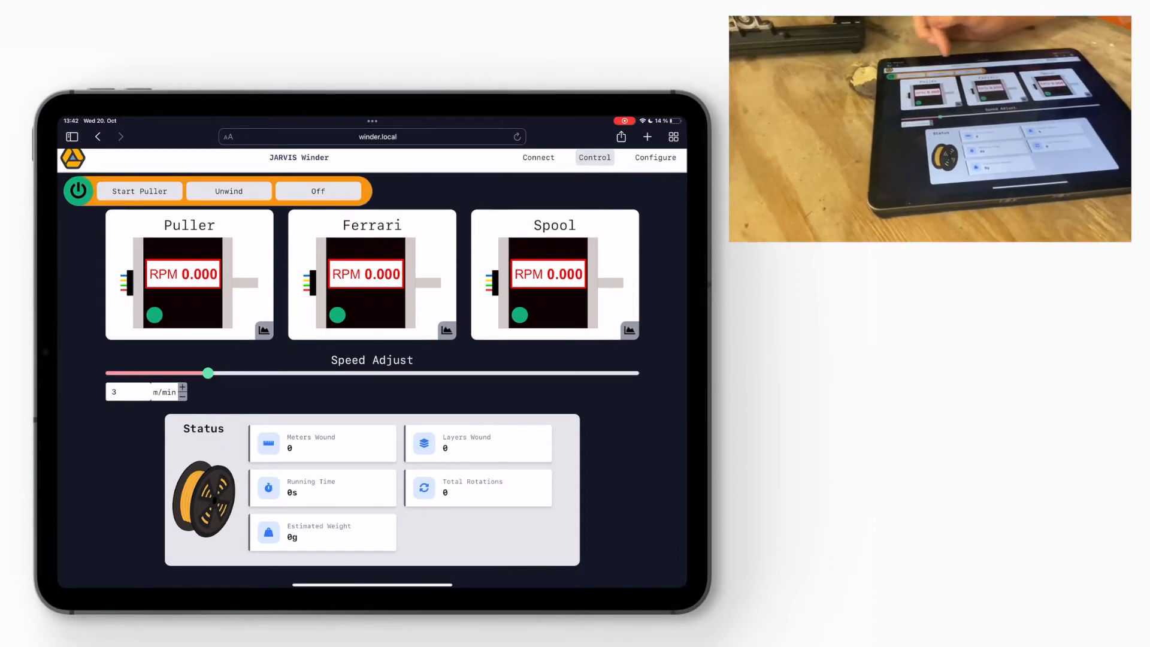
Start the puller motor and adjust the pulling speed up to 13.5 m/min.
left_click(139, 192)
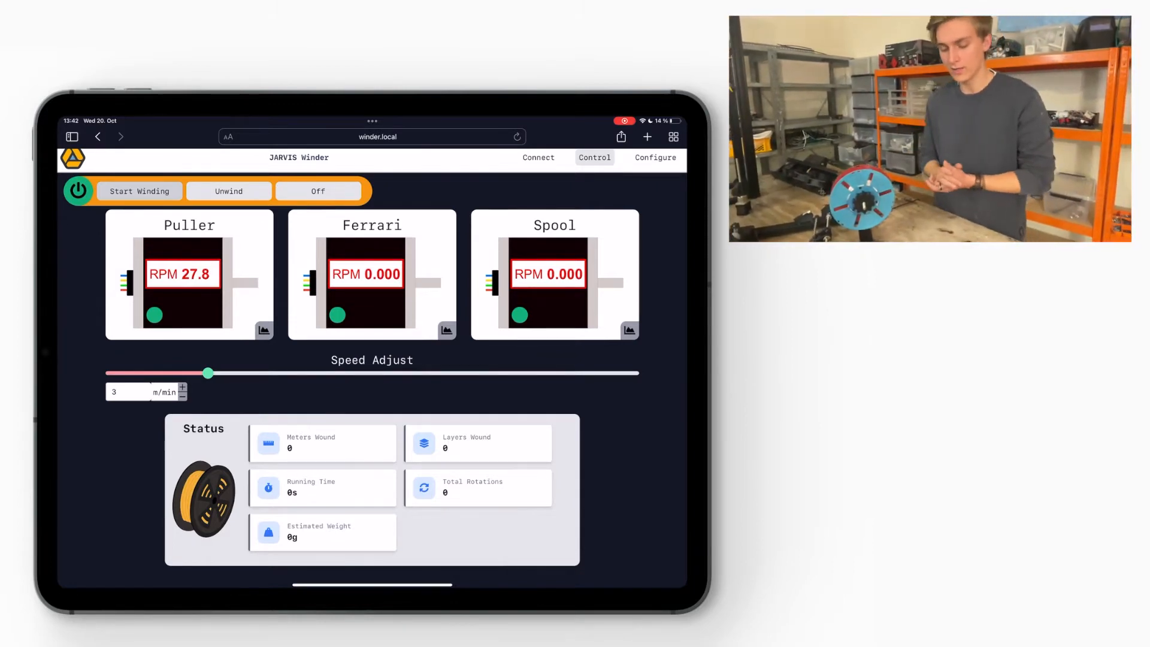
left_click_drag(208, 373, 280, 372)
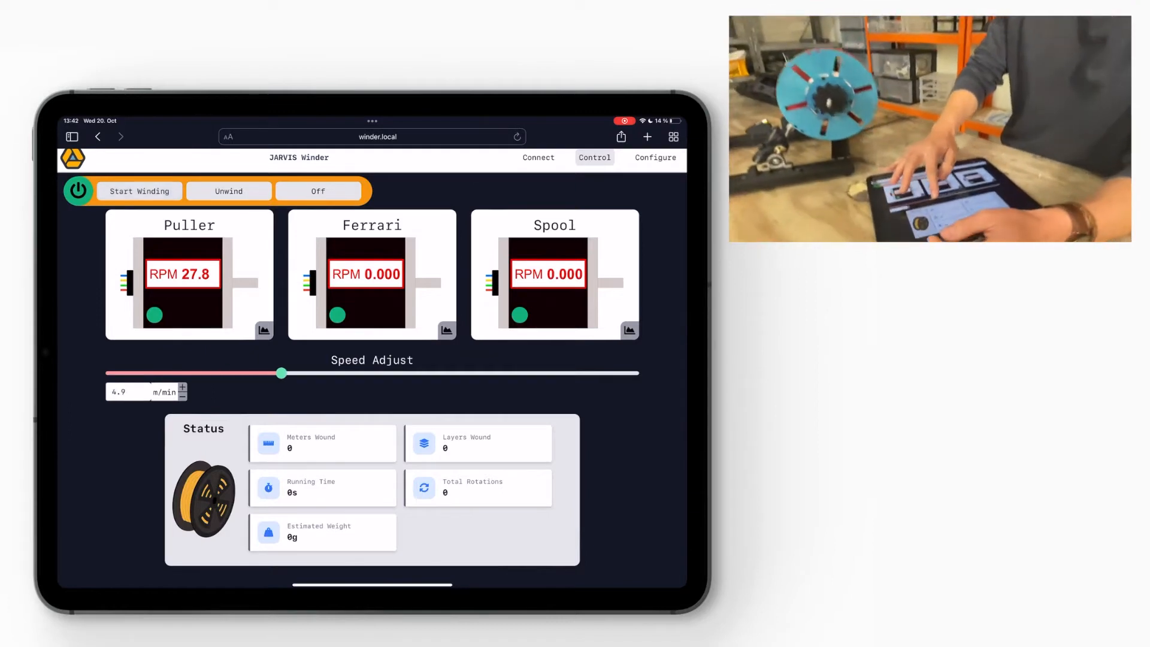
left_click_drag(280, 373, 332, 373)
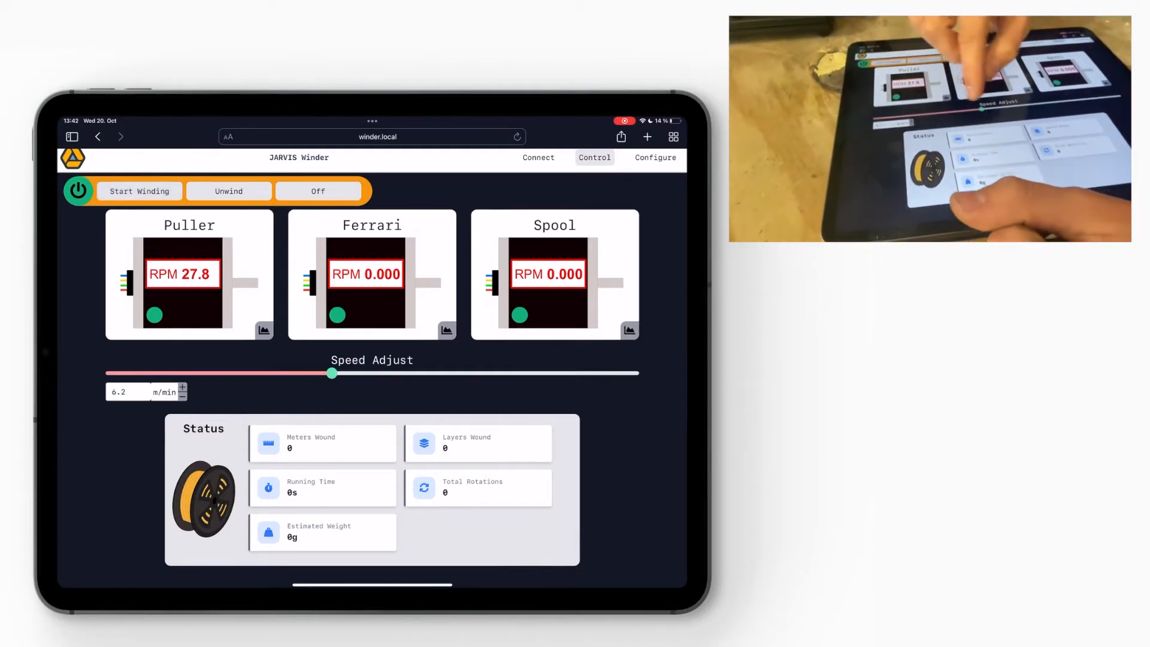
left_click_drag(332, 373, 277, 374)
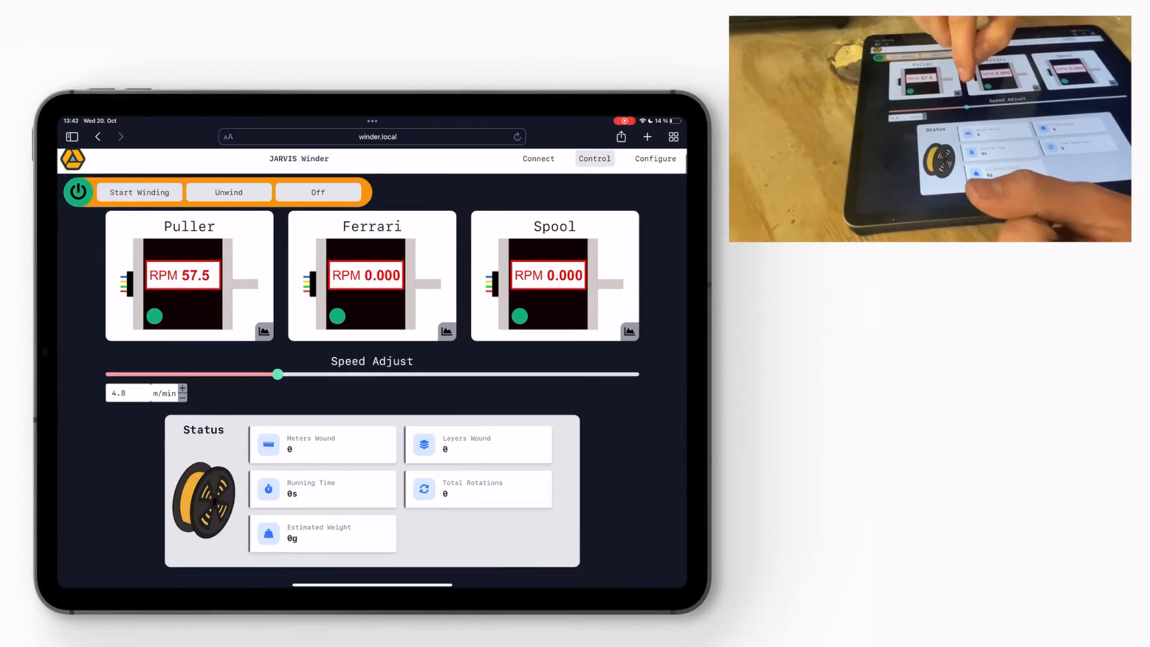
left_click_drag(277, 374, 336, 379)
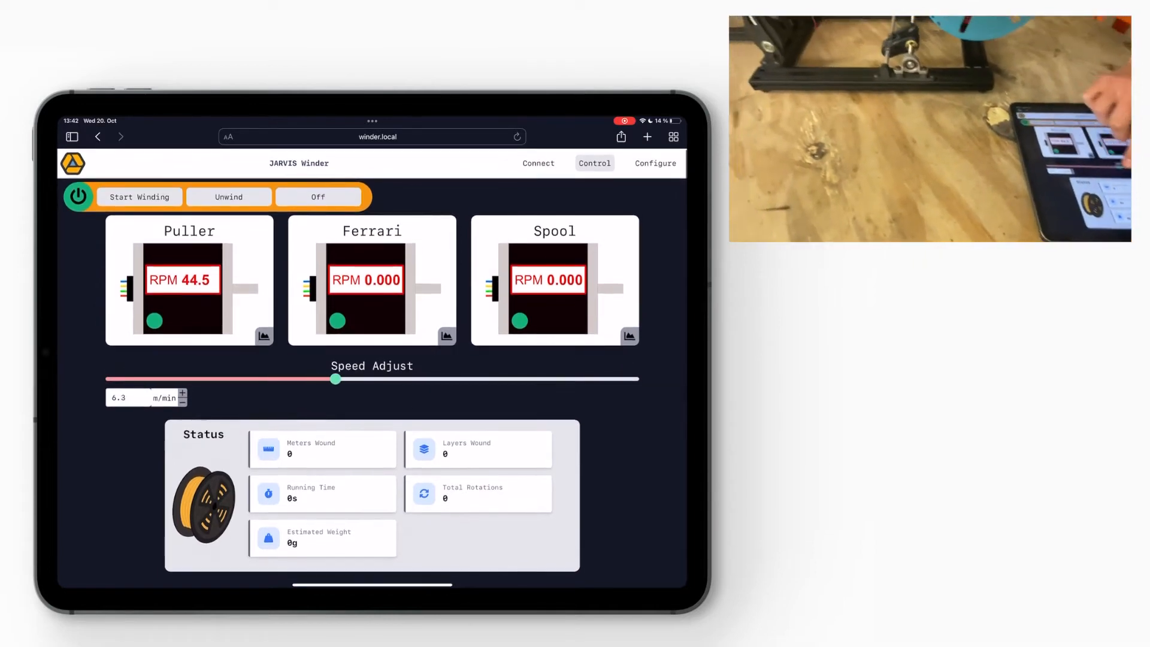
left_click_drag(334, 379, 615, 379)
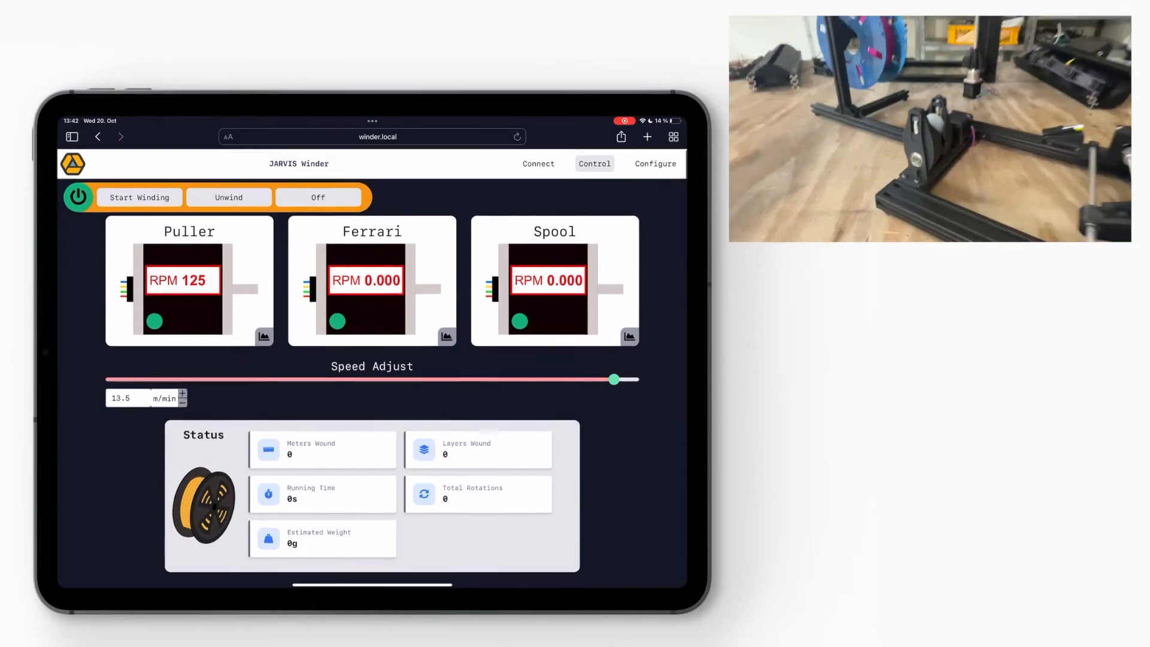
left_click_drag(612, 380, 204, 380)
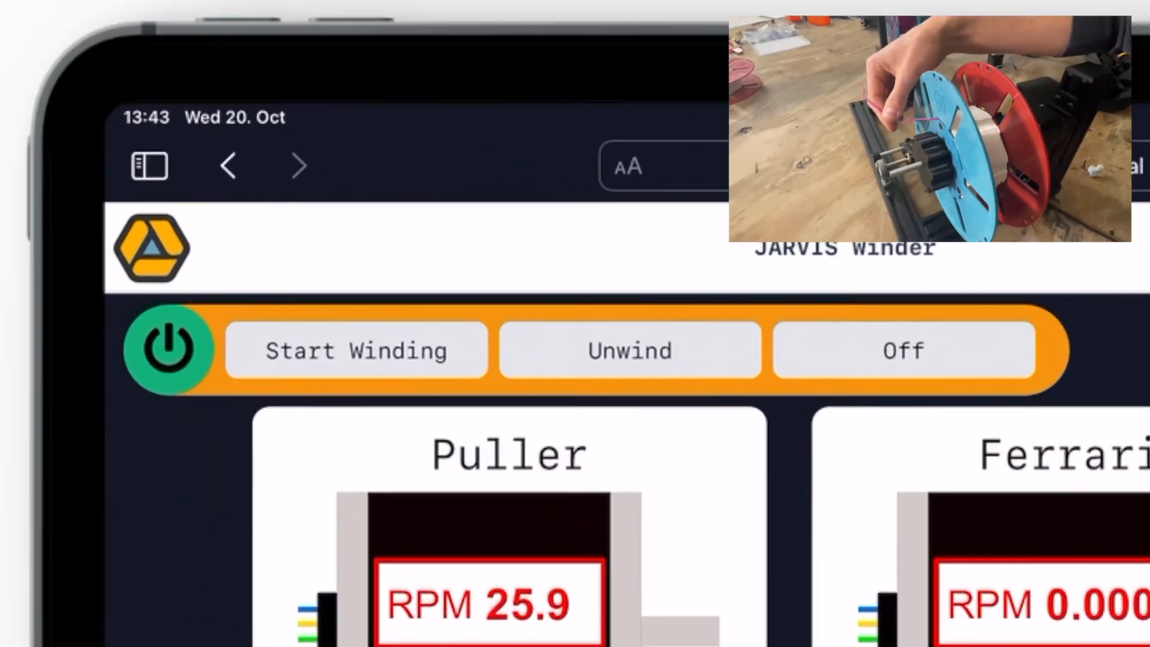
Start winding filament onto the spool while the puller keeps running.
left_click(356, 350)
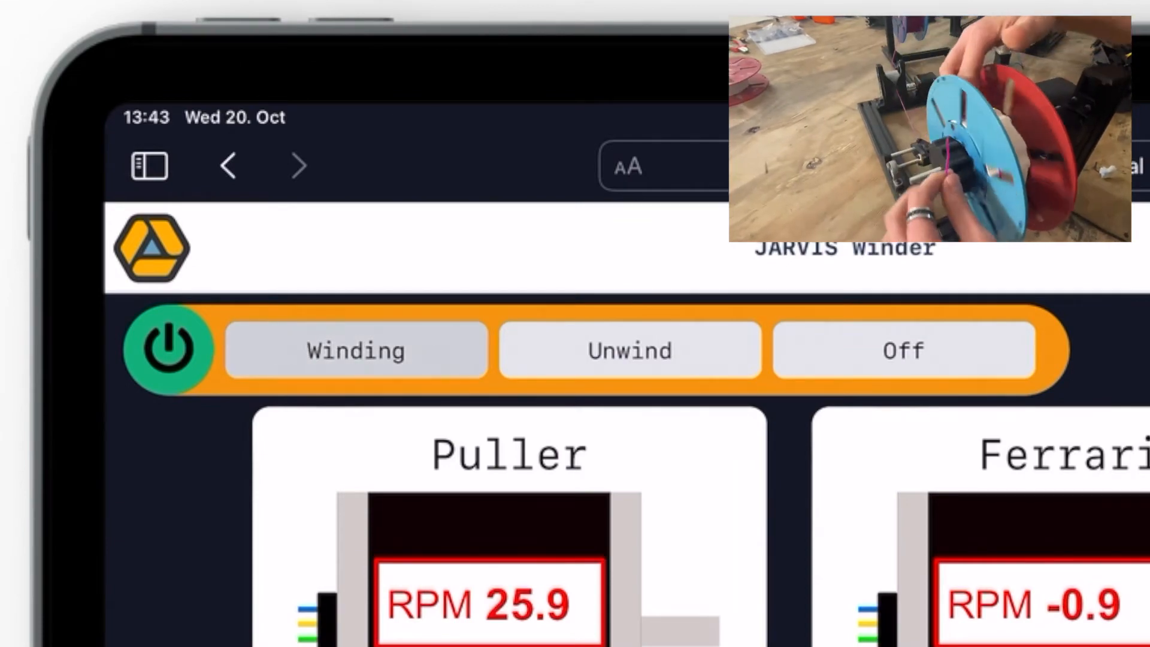